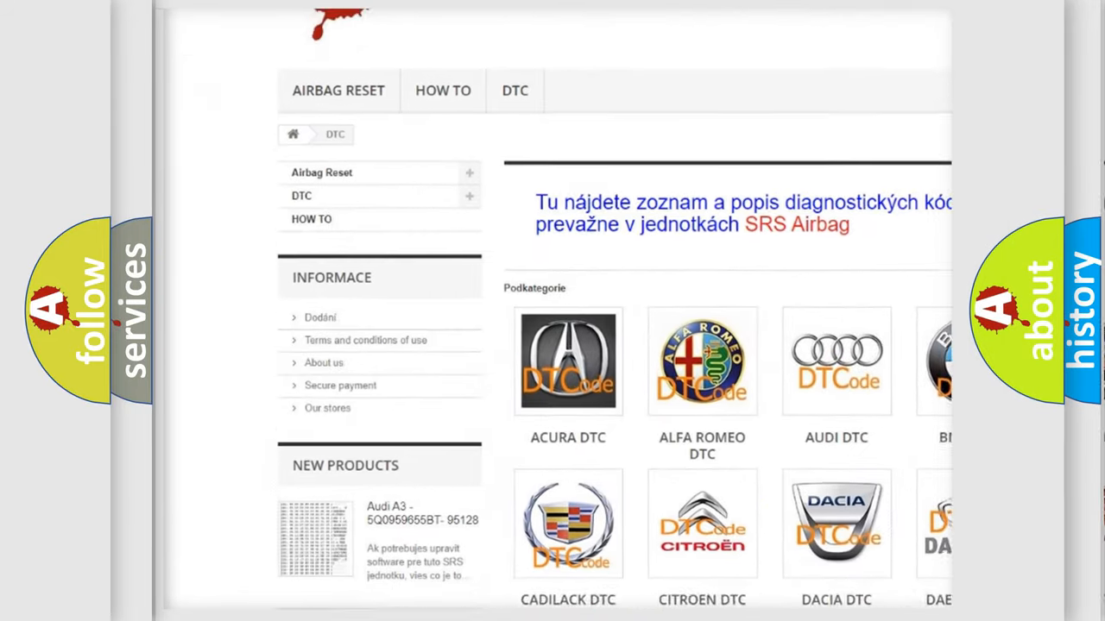
scroll(down, 3)
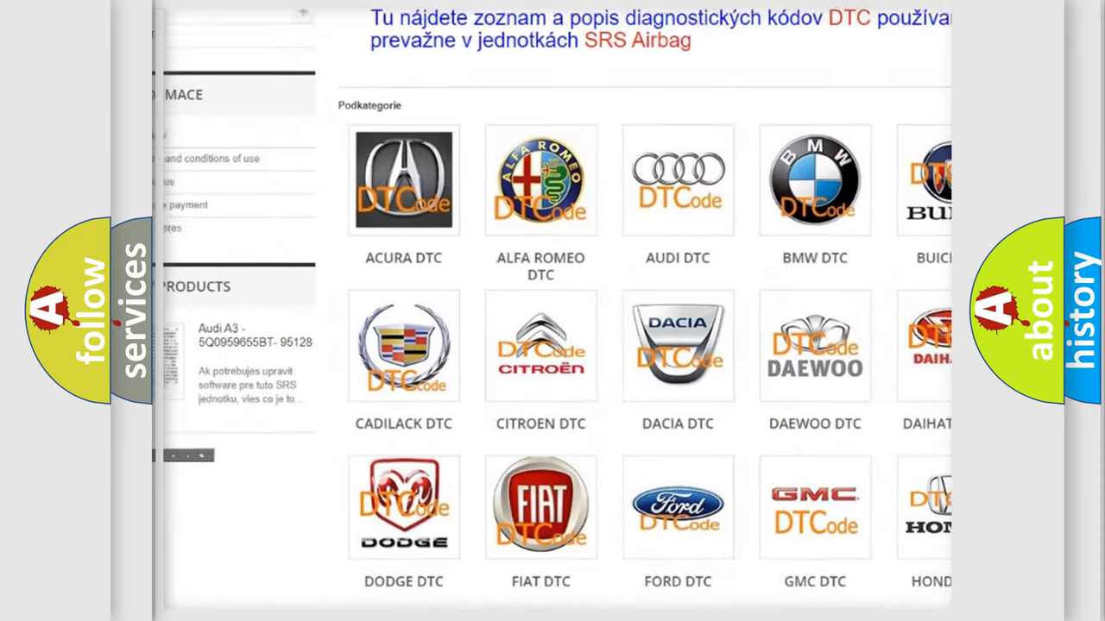
scroll(down, 3)
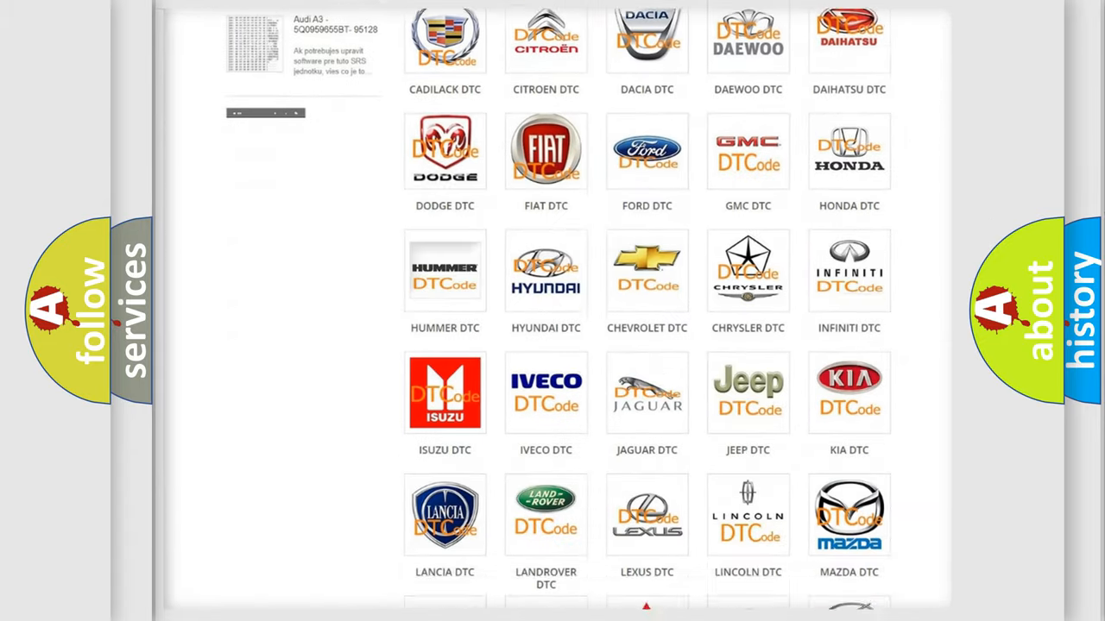
scroll(down, 3)
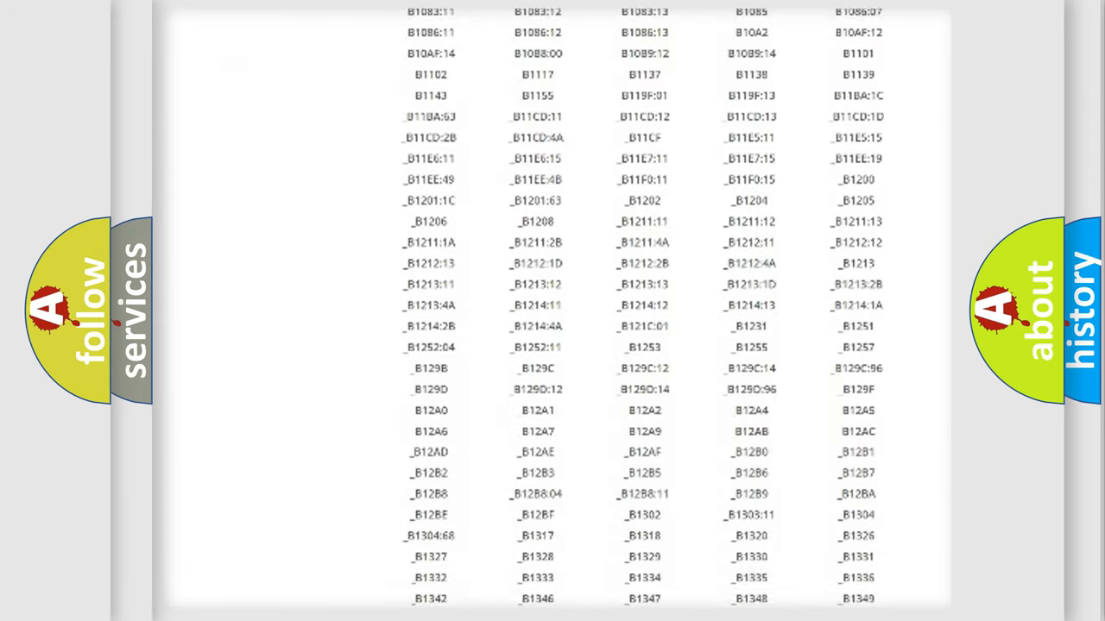
scroll(down, 3)
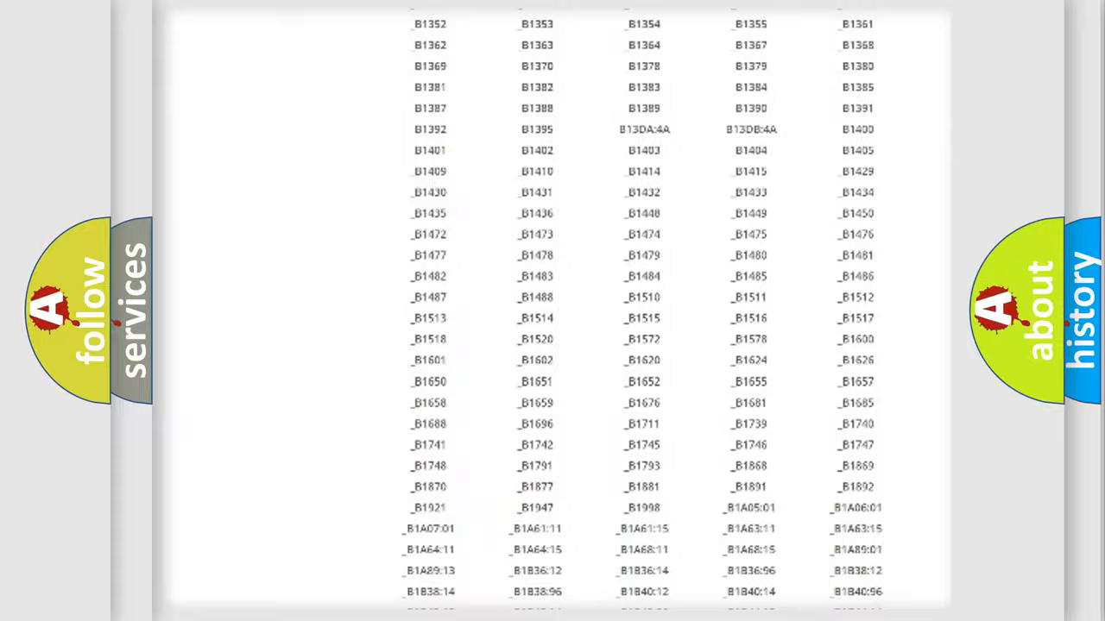